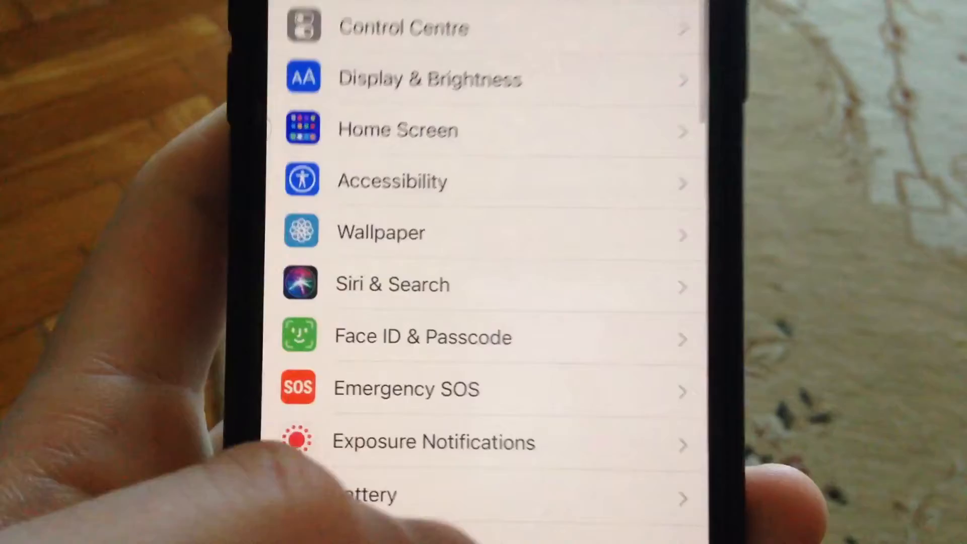
Scroll the Settings list down to the installed apps until Instagram is visible
{"action": "scroll", "scroll_direction": "down", "scroll_amount": 3}
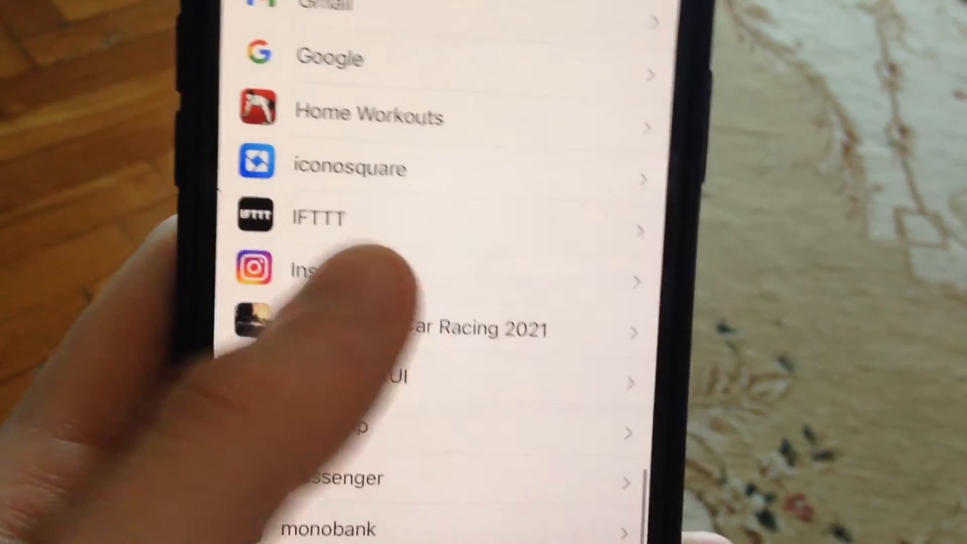
{"action": "left_click", "coordinate": [314, 266]}
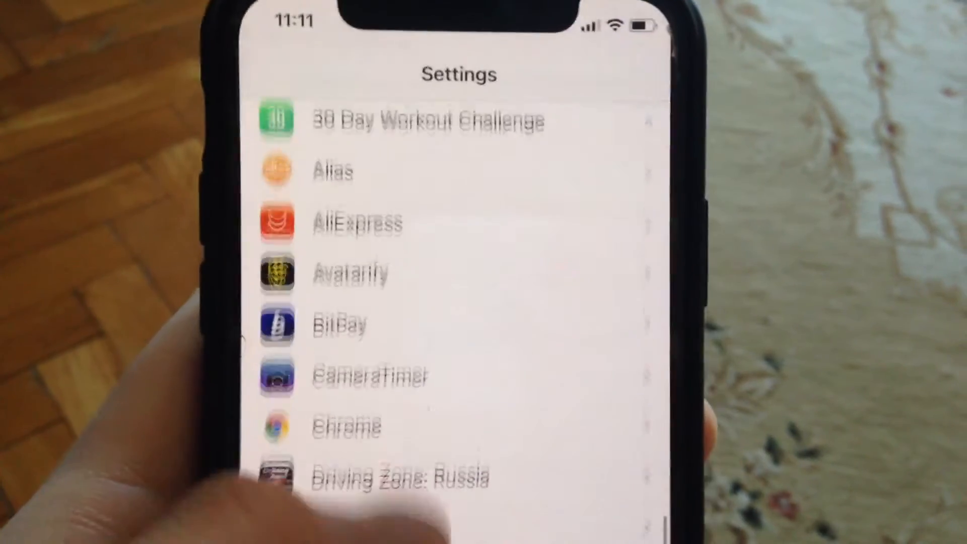
Scroll the Settings list back up until Do Not Disturb, Screen Time and General are visible
{"action": "scroll", "scroll_direction": "down", "scroll_amount": 3}
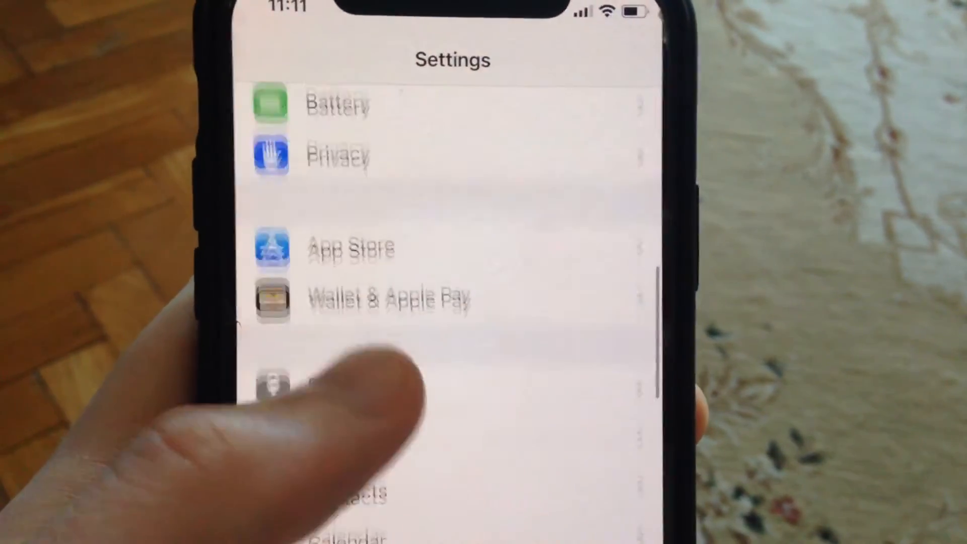
{"action": "scroll", "scroll_direction": "down", "scroll_amount": 3}
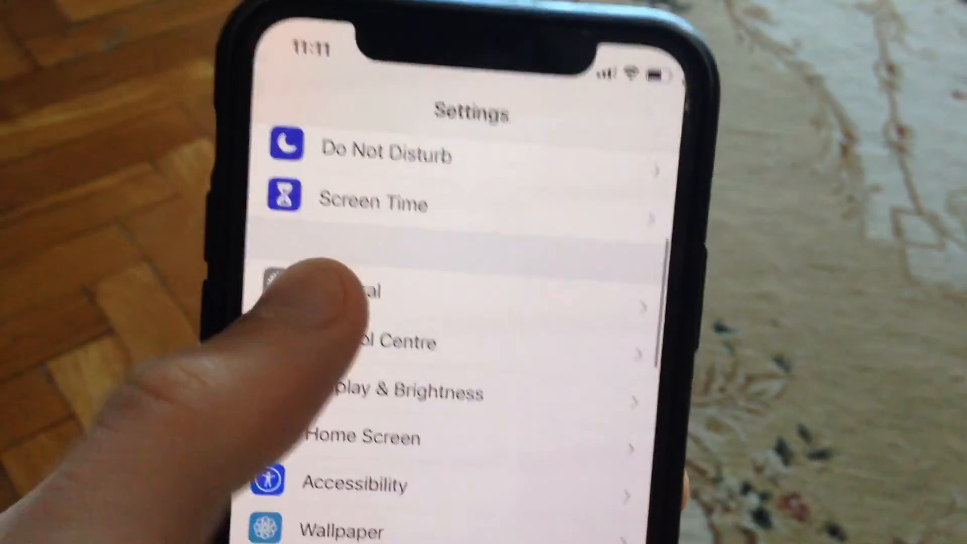